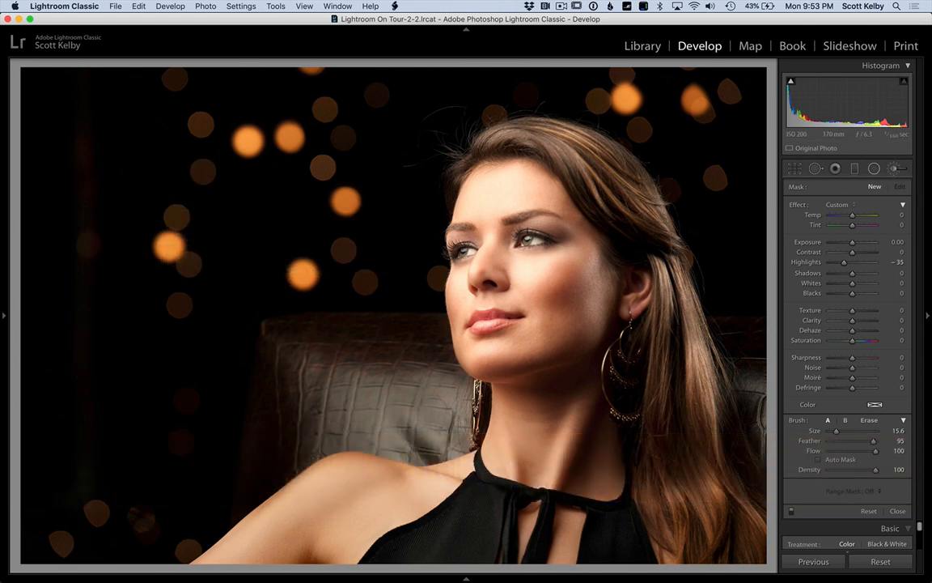
{"action": "mouse_move", "coordinate": [149, 398]}
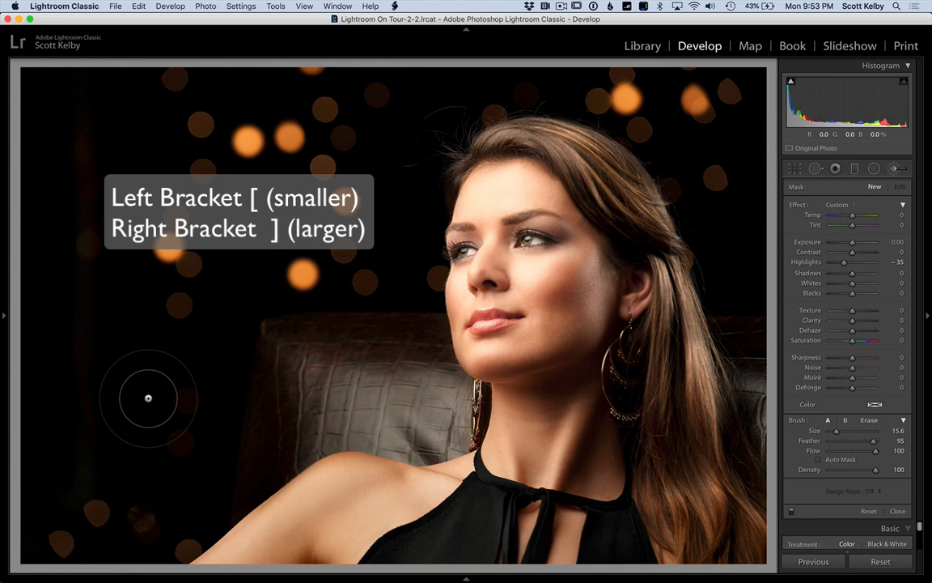
- Shrink the adjustment brush twice with [ then enlarge it again with ]
{"action": "key", "text": "["}
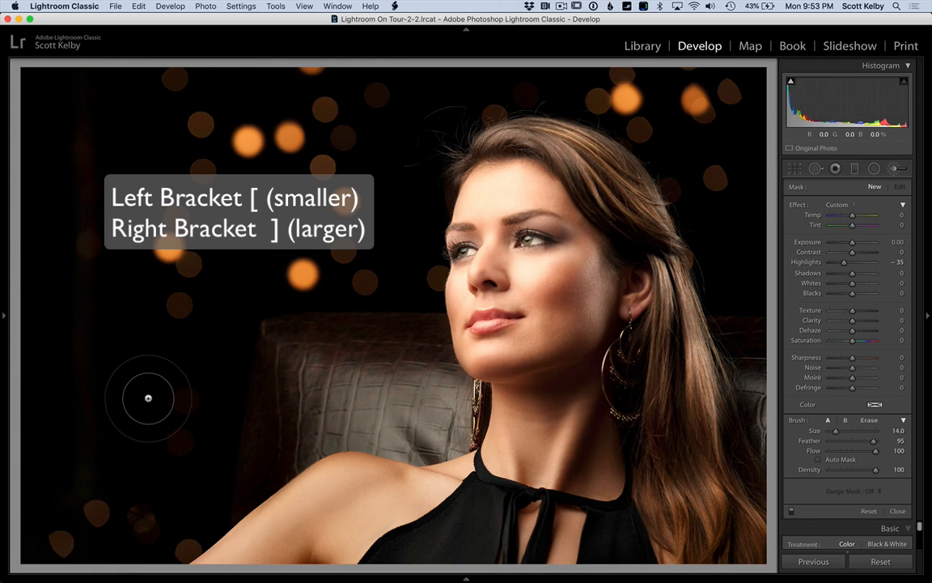
{"action": "key", "text": "["}
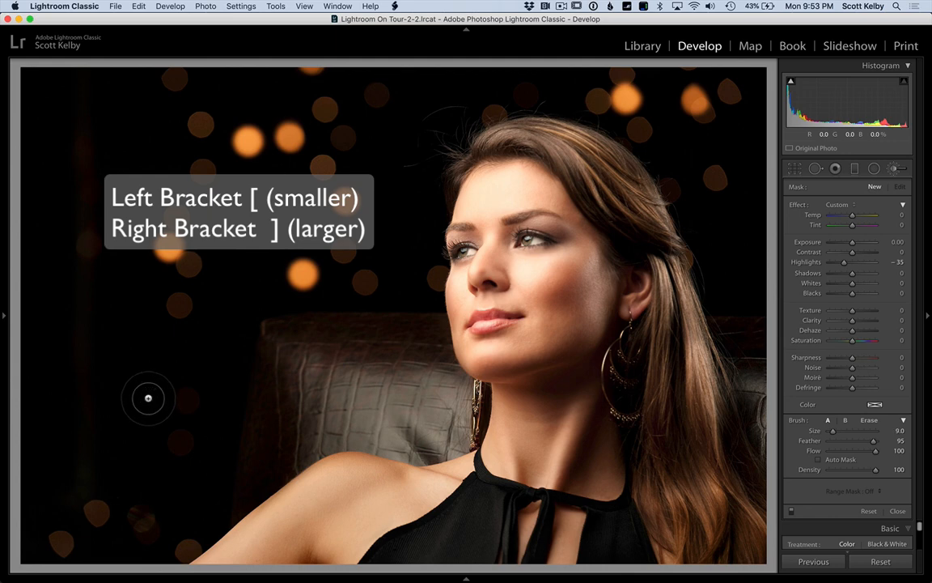
{"action": "key", "text": "]"}
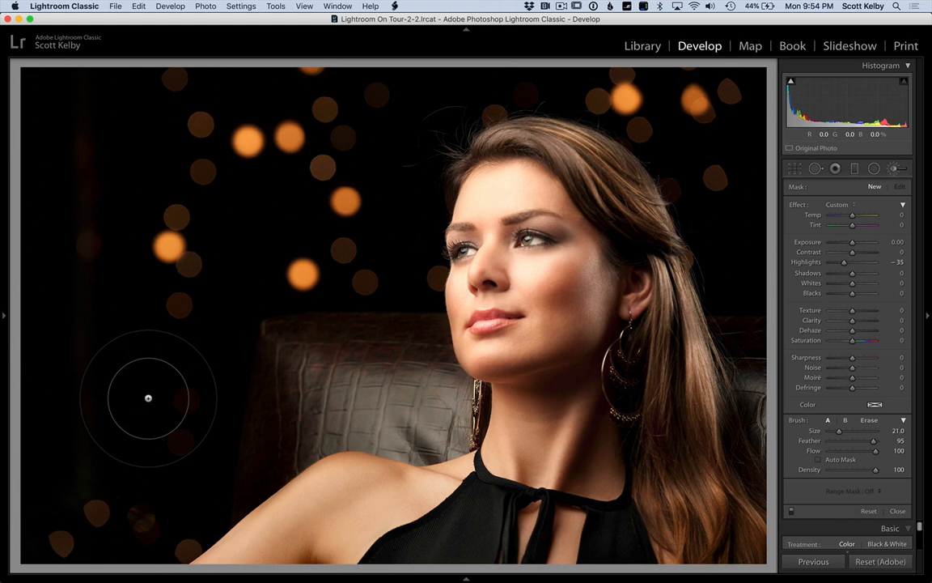
- Lower the brush Feather amount with its slider in the Brush panel
{"action": "left_click_drag", "start_coordinate": [874, 440], "coordinate": [848, 441]}
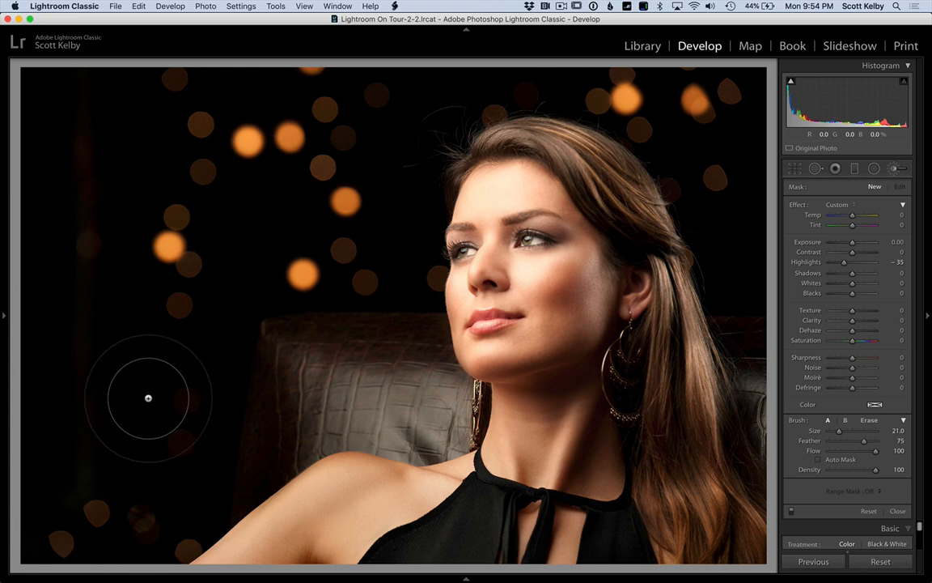
{"action": "mouse_move", "coordinate": [463, 396]}
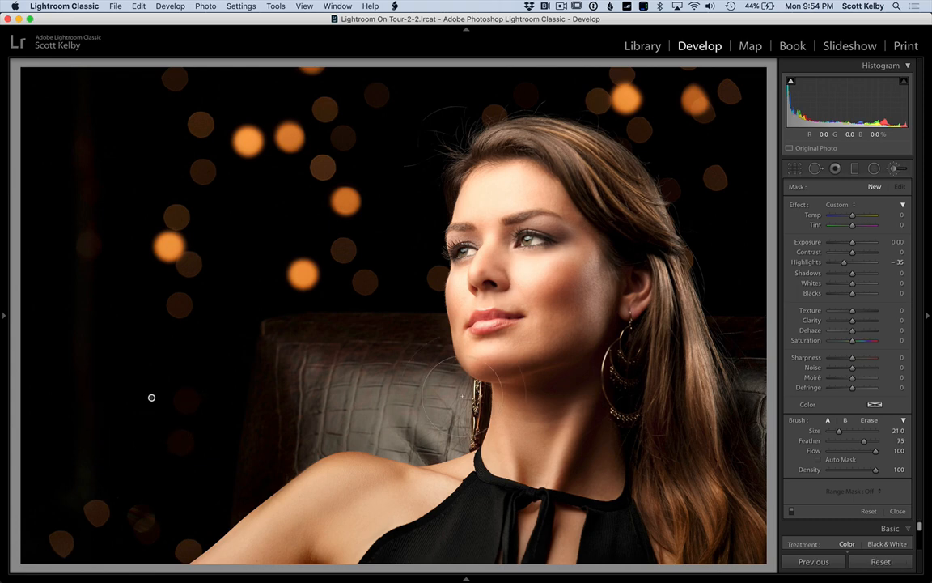